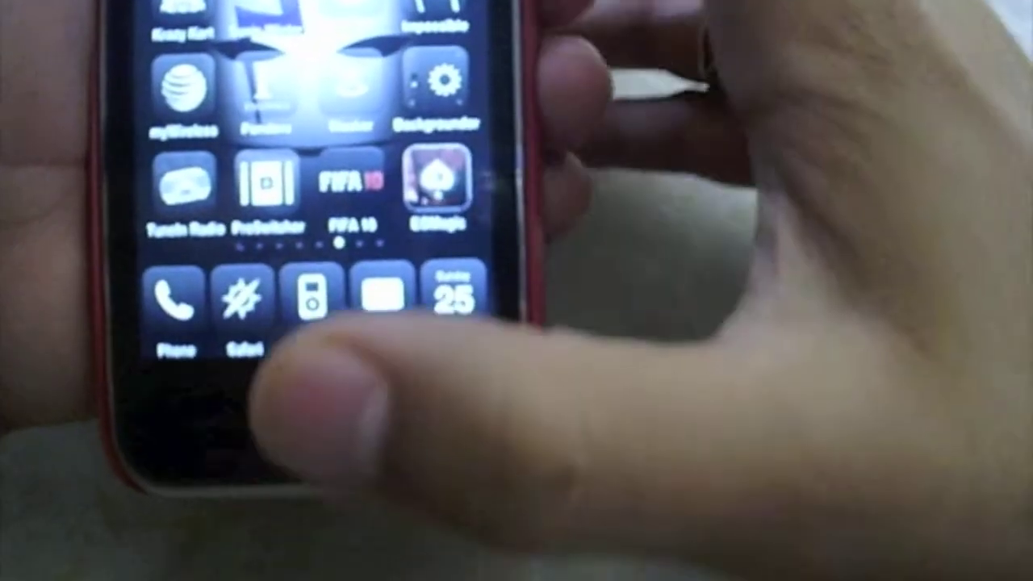
pyautogui.hscroll(-3)
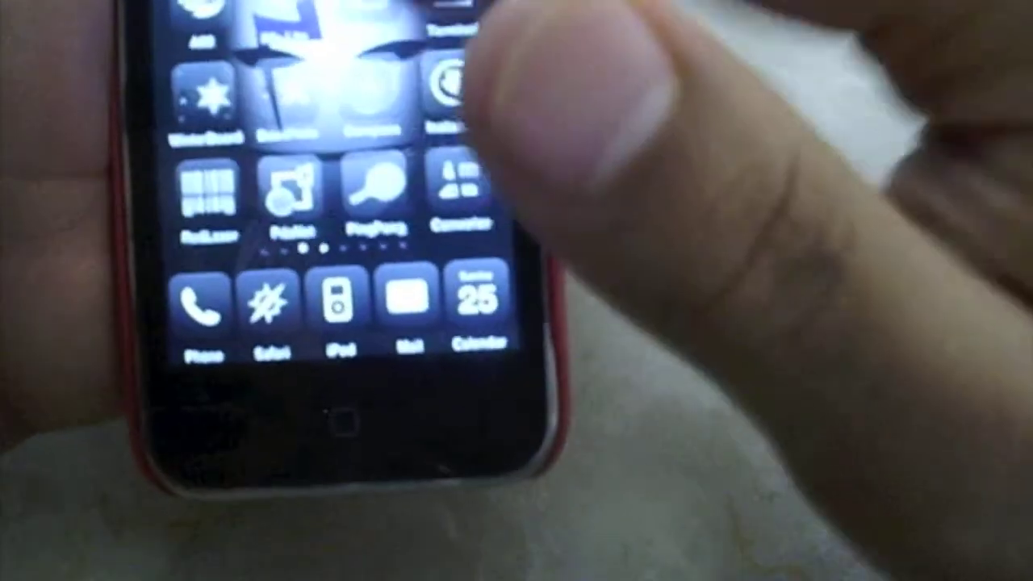